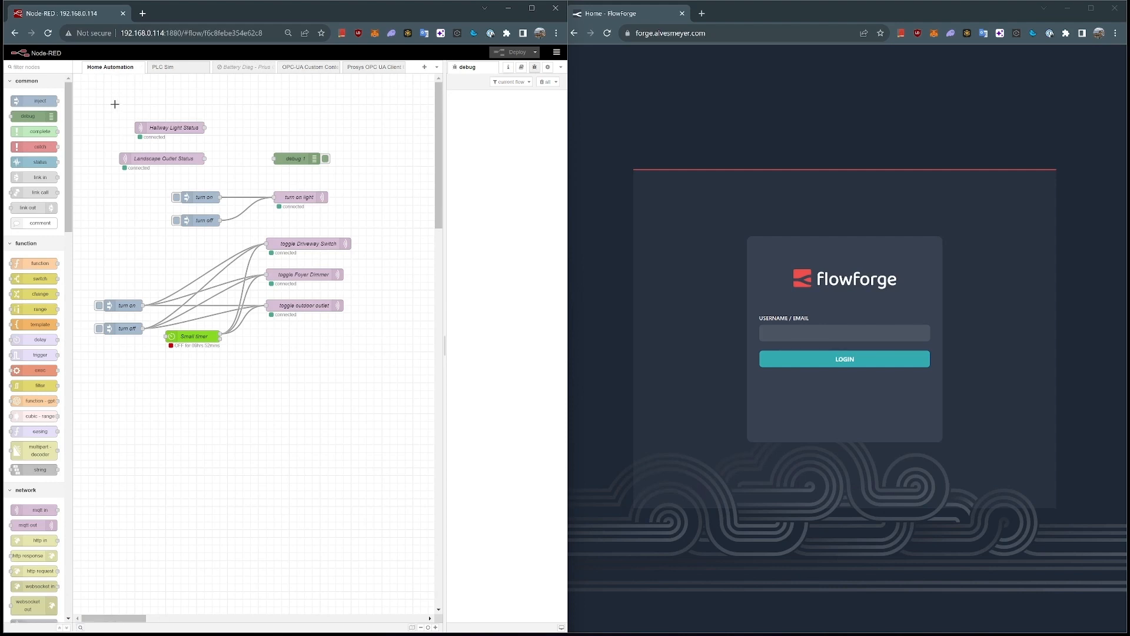
{"action": "mouse_move", "coordinate": [110, 66]}
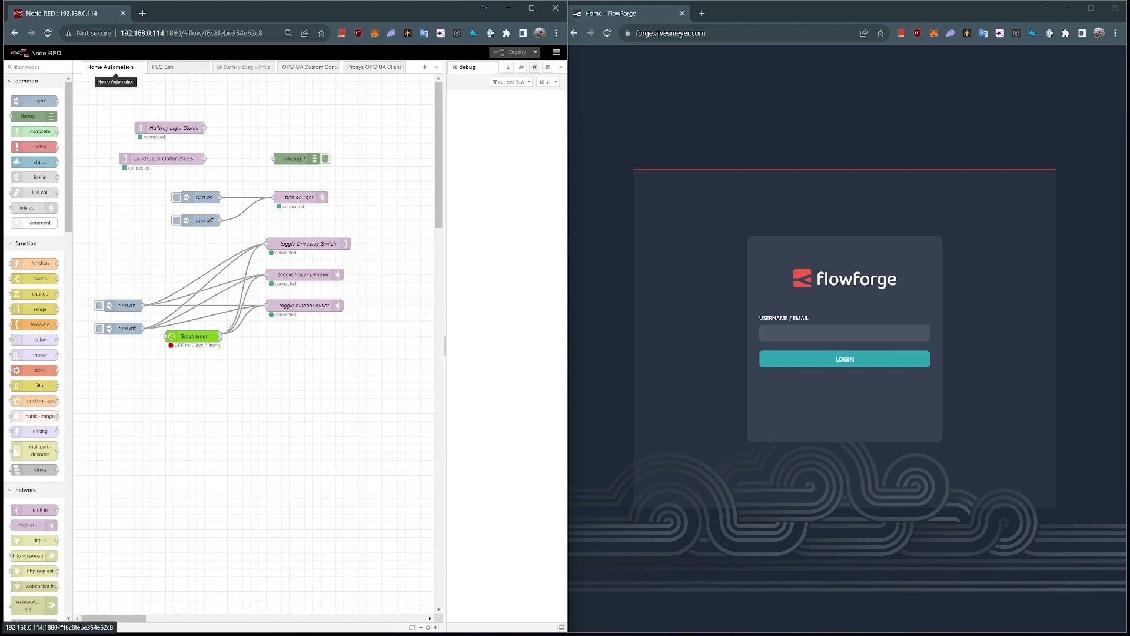
Review the local Node-RED flow tabs: Home Automation, PLC Sim, battery diagnostics and the OPC-UA flows
{"action": "left_click", "coordinate": [165, 66]}
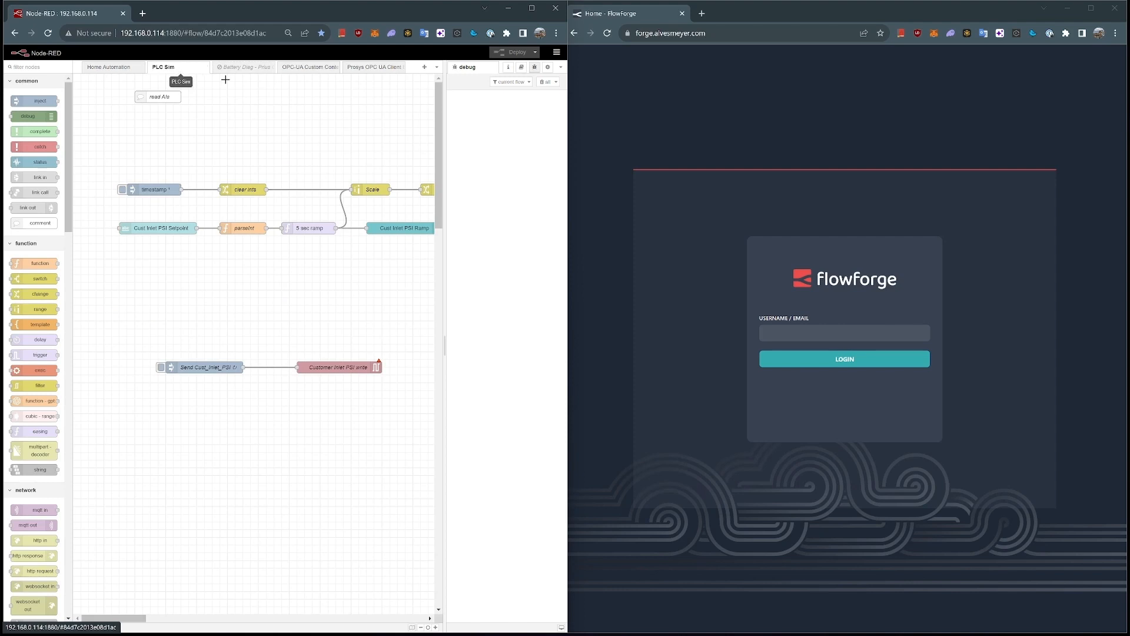
{"action": "left_click", "coordinate": [245, 66]}
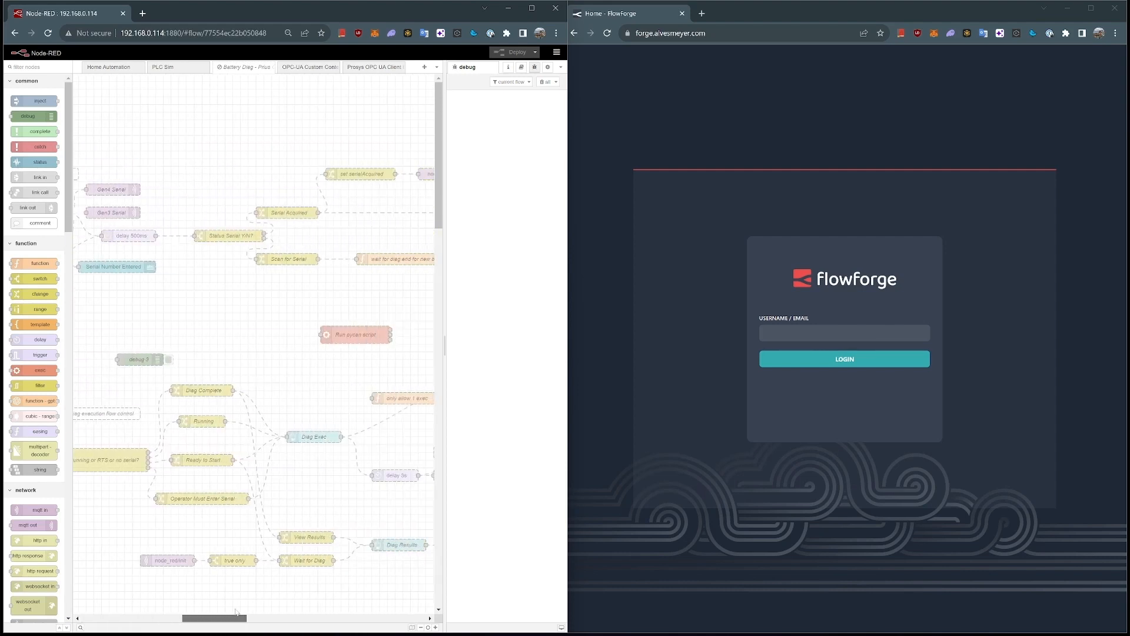
{"action": "left_click", "coordinate": [246, 67]}
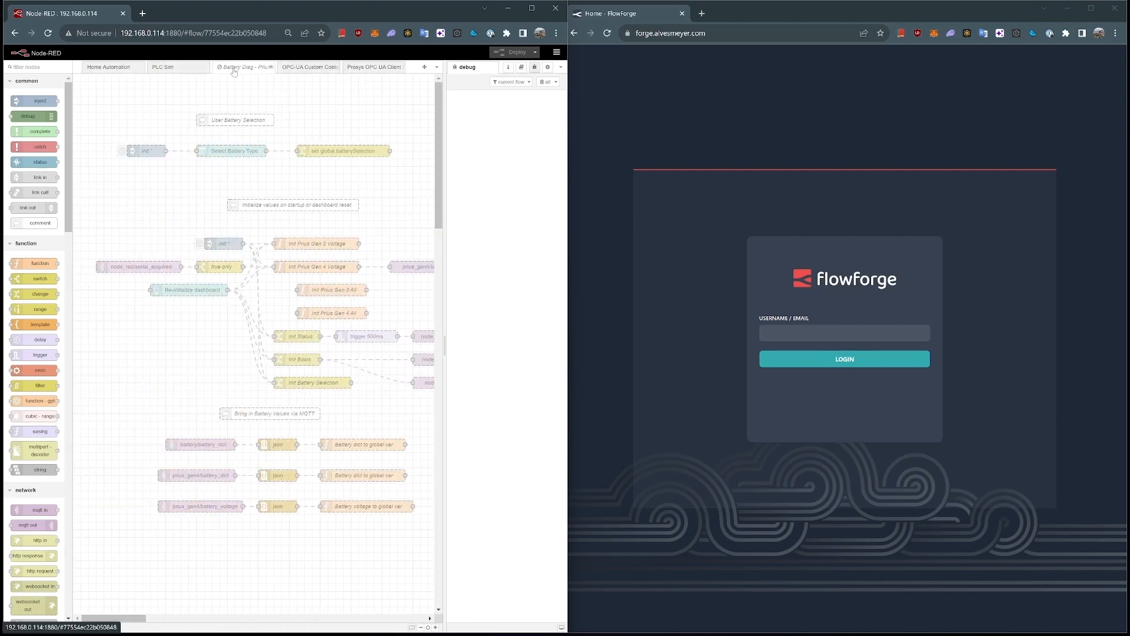
{"action": "double_click", "coordinate": [245, 66]}
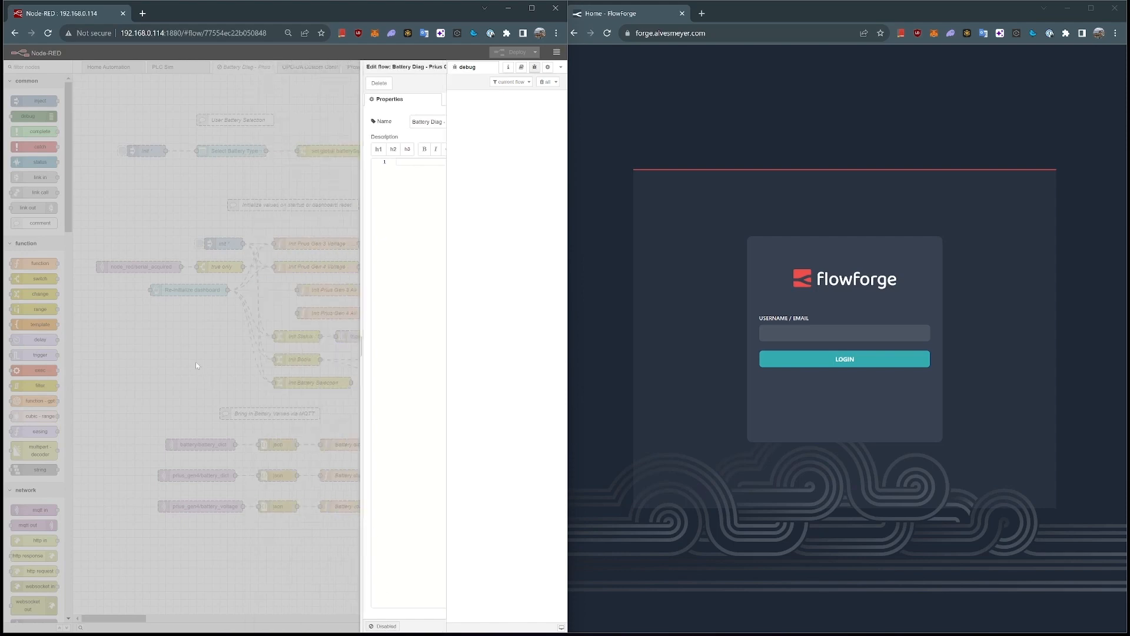
{"action": "left_click", "coordinate": [310, 68]}
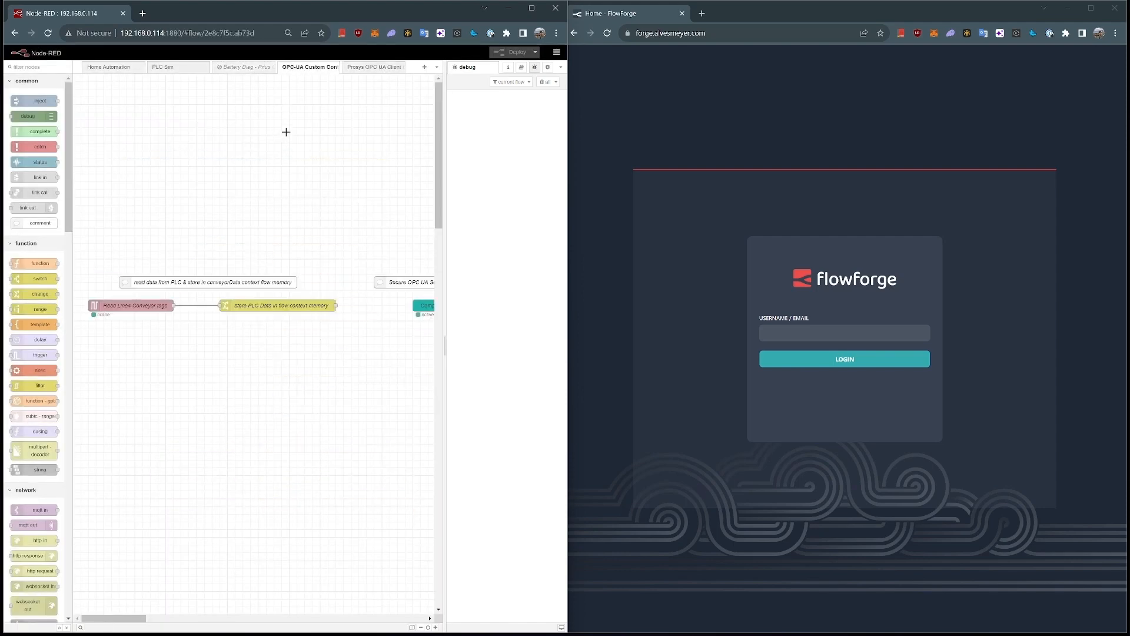
{"action": "left_click", "coordinate": [374, 66]}
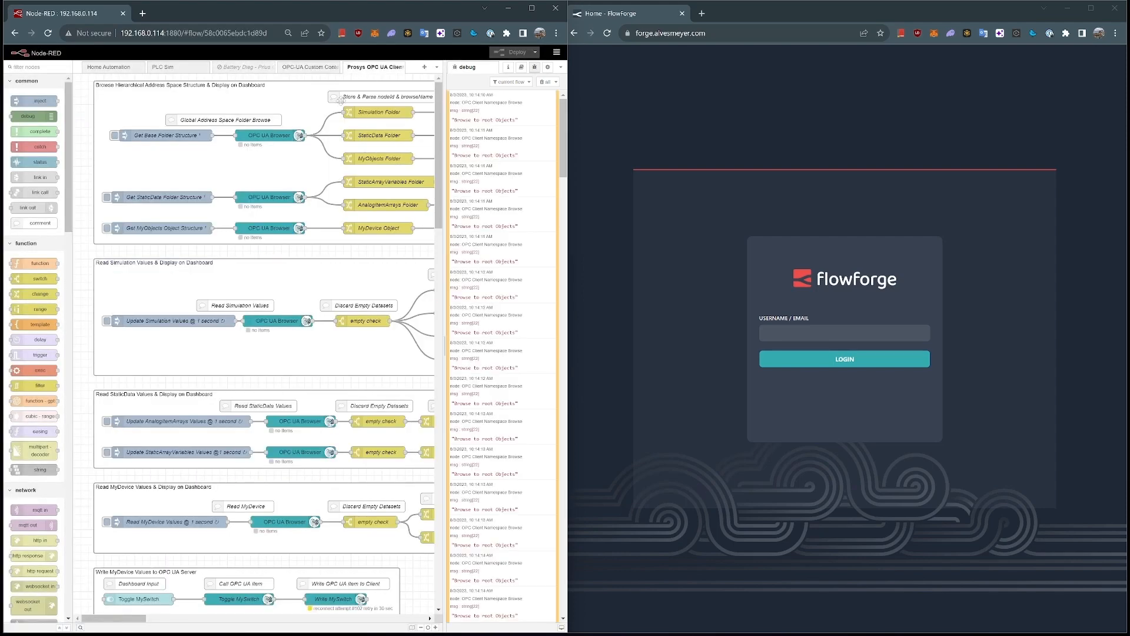
{"action": "left_click", "coordinate": [163, 68]}
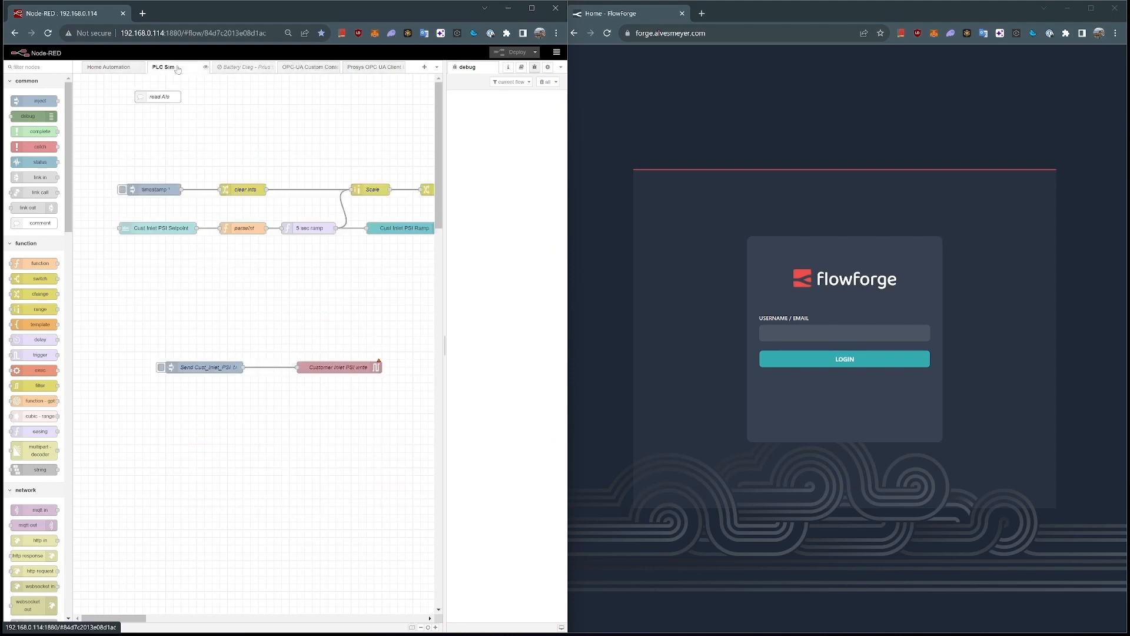
{"action": "left_click", "coordinate": [109, 67]}
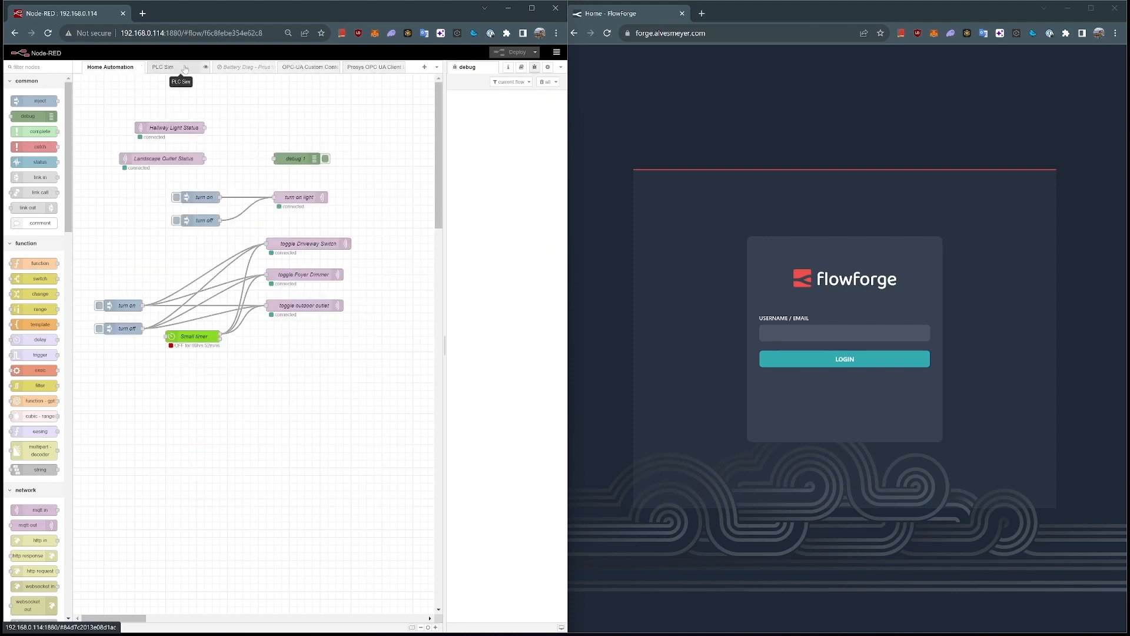
{"action": "mouse_move", "coordinate": [346, 451]}
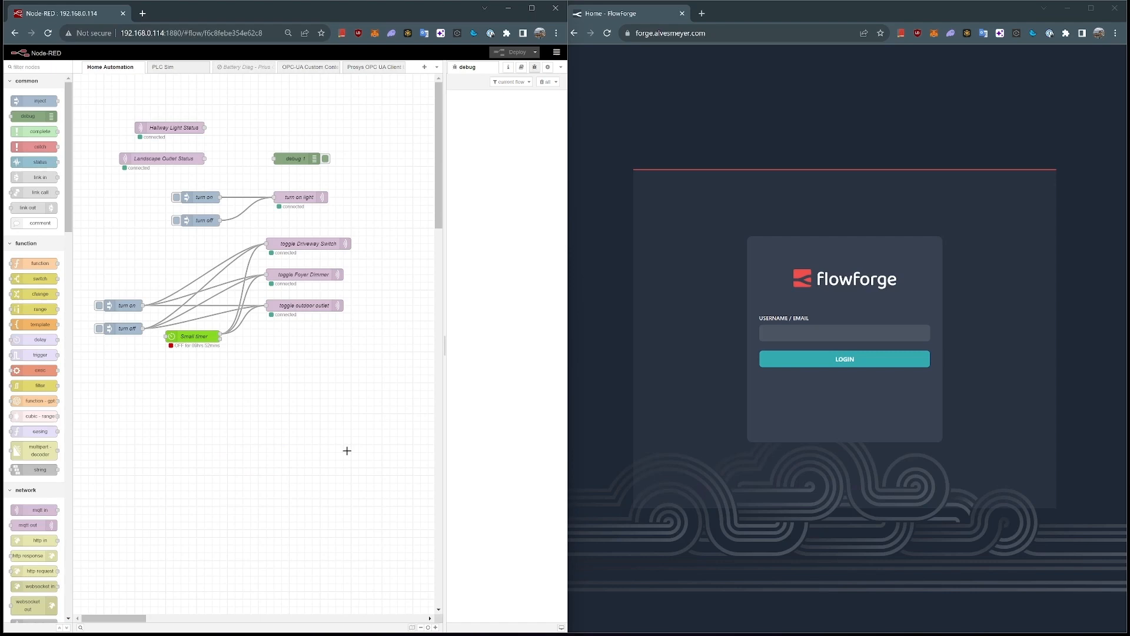
Log in to FlowForge as 'rich' to reach the Development team's Applications page
{"action": "left_click", "coordinate": [844, 333]}
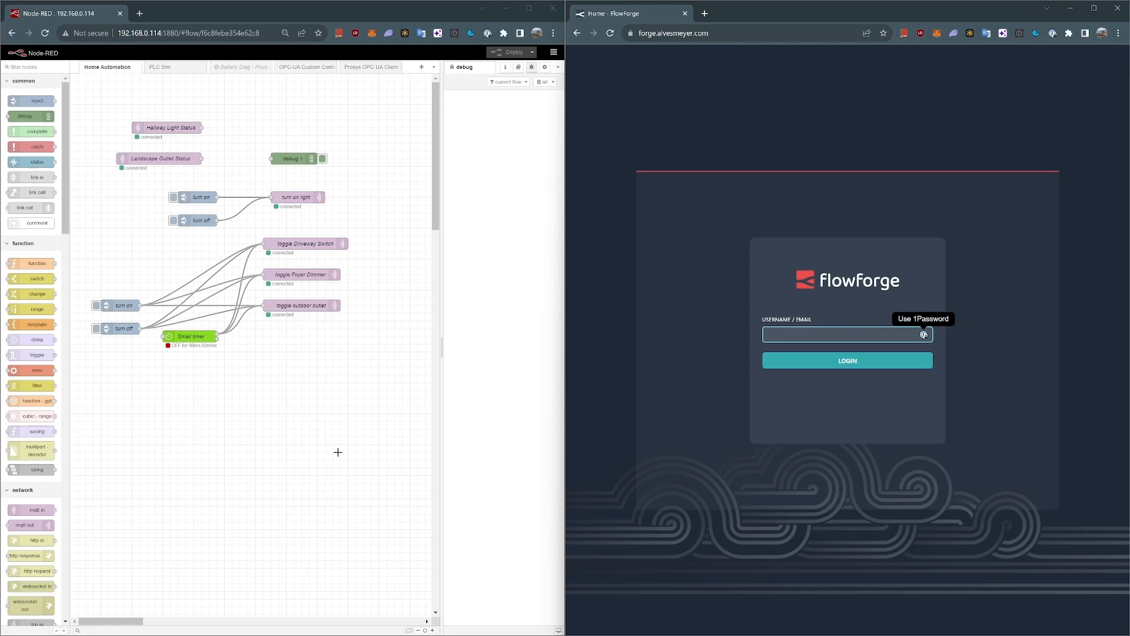
{"action": "left_click", "coordinate": [836, 333]}
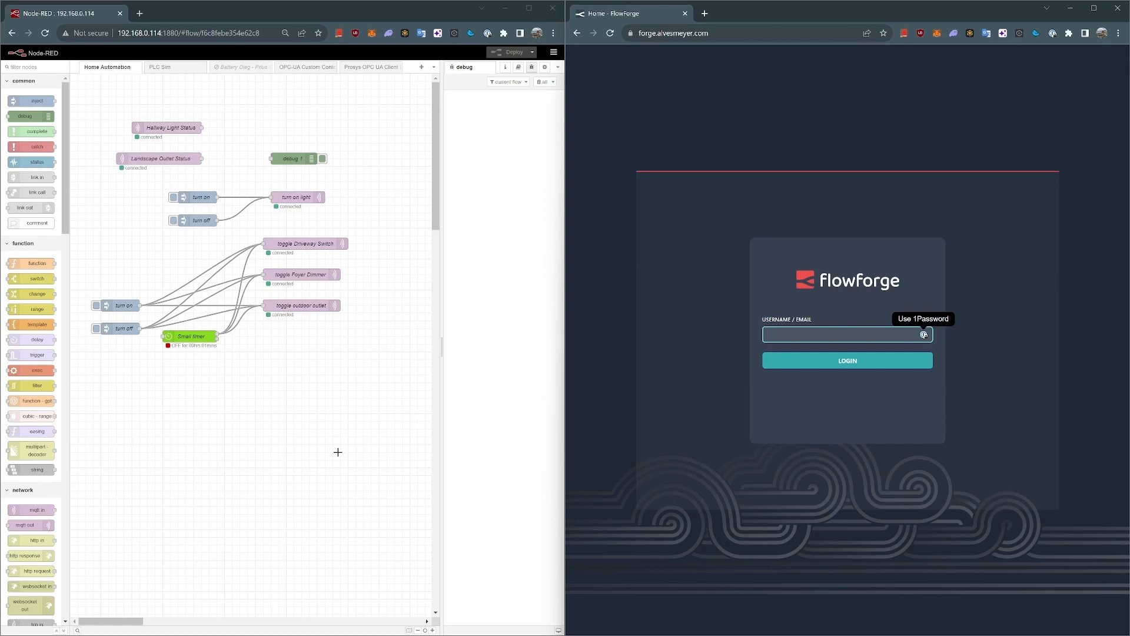
{"action": "left_click", "coordinate": [840, 333]}
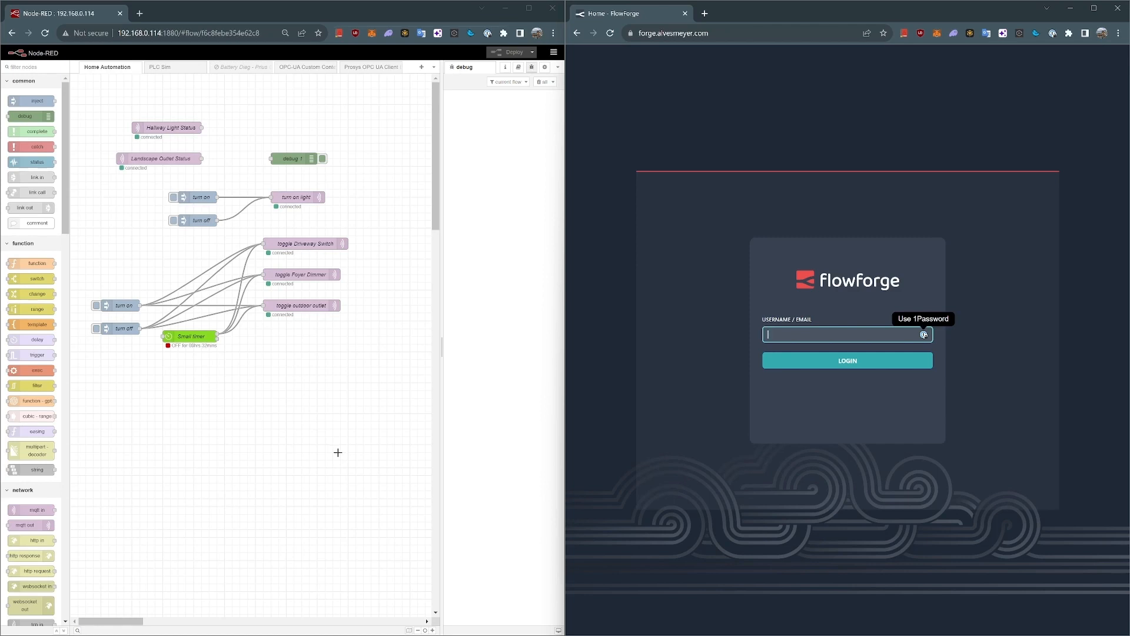
{"action": "type", "text": "rich"}
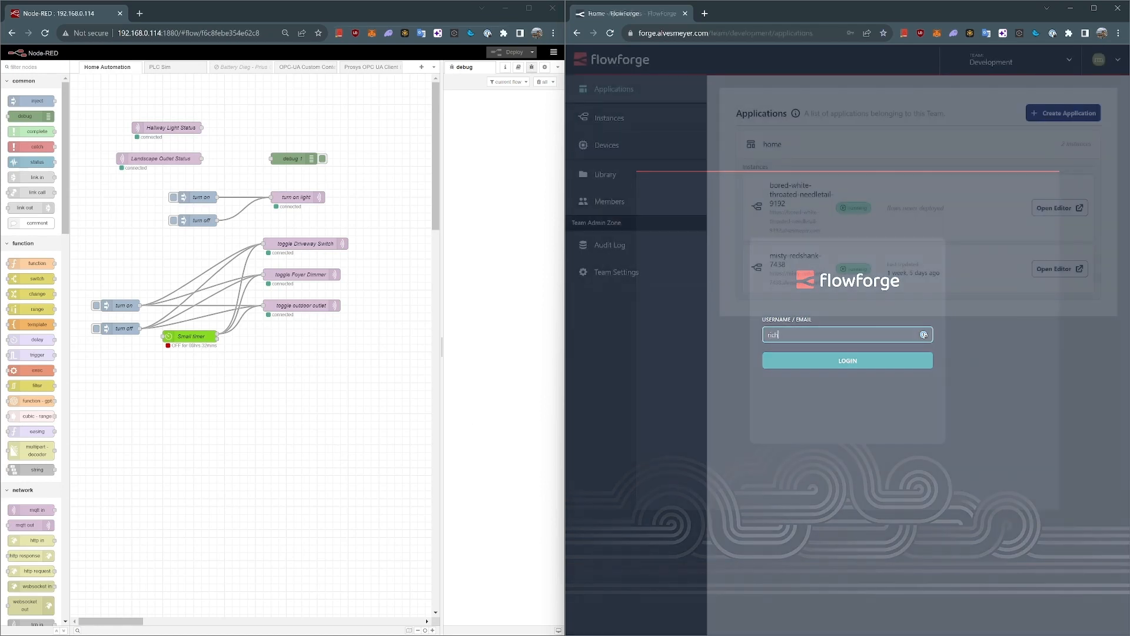
{"action": "left_click", "coordinate": [846, 360]}
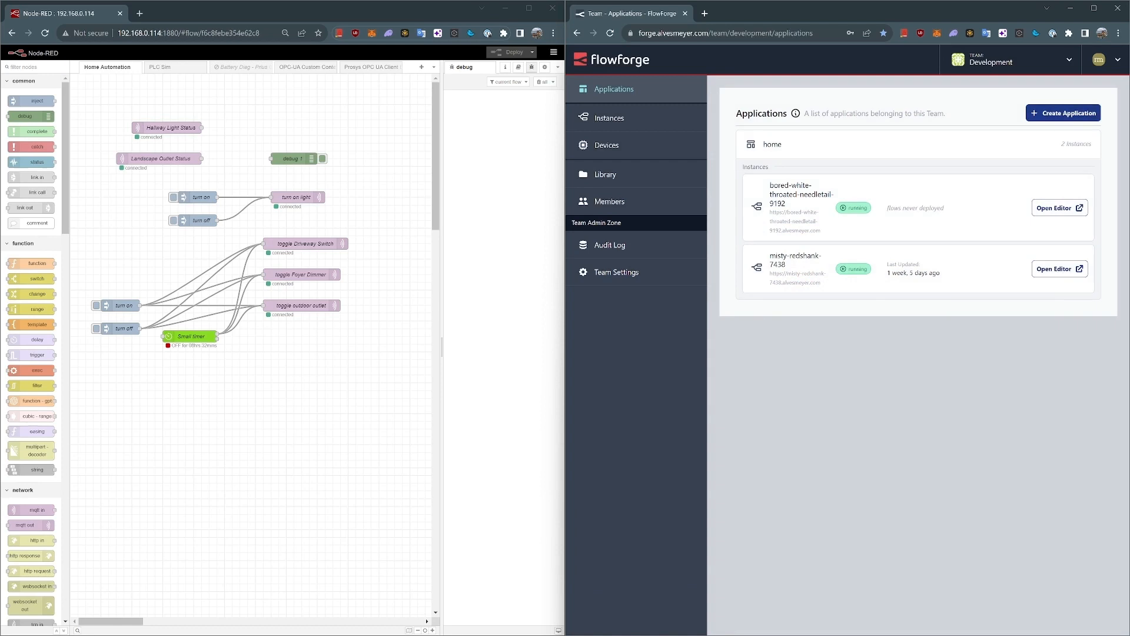
{"action": "mouse_move", "coordinate": [1074, 118]}
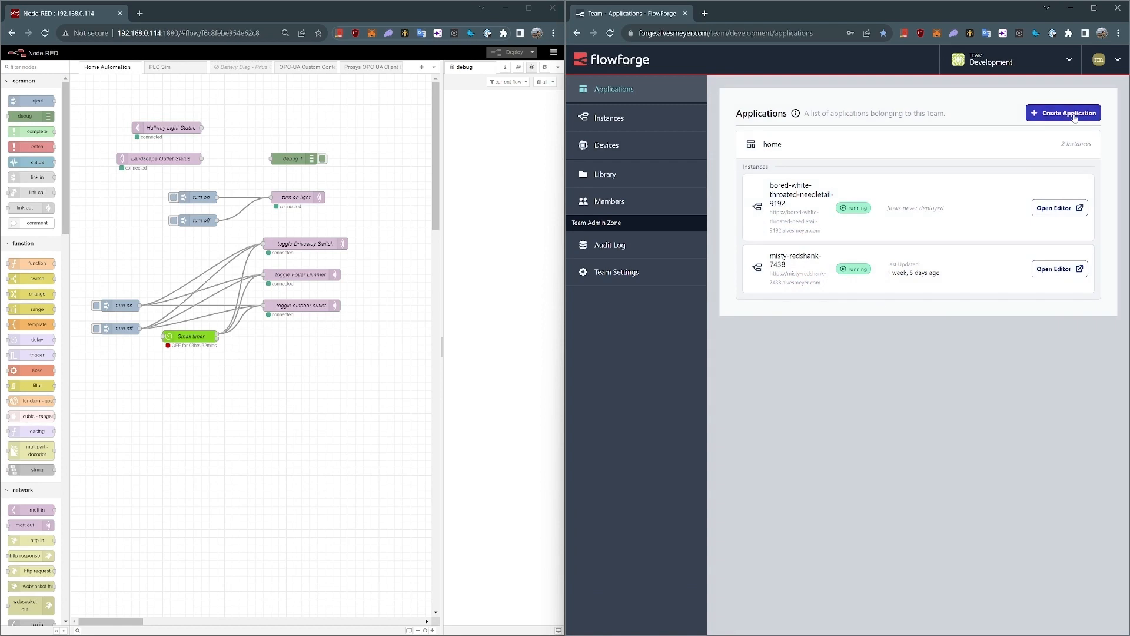
Create the 'Home Automation' application with a default Node-RED instance and open its editor
{"action": "left_click", "coordinate": [1062, 113]}
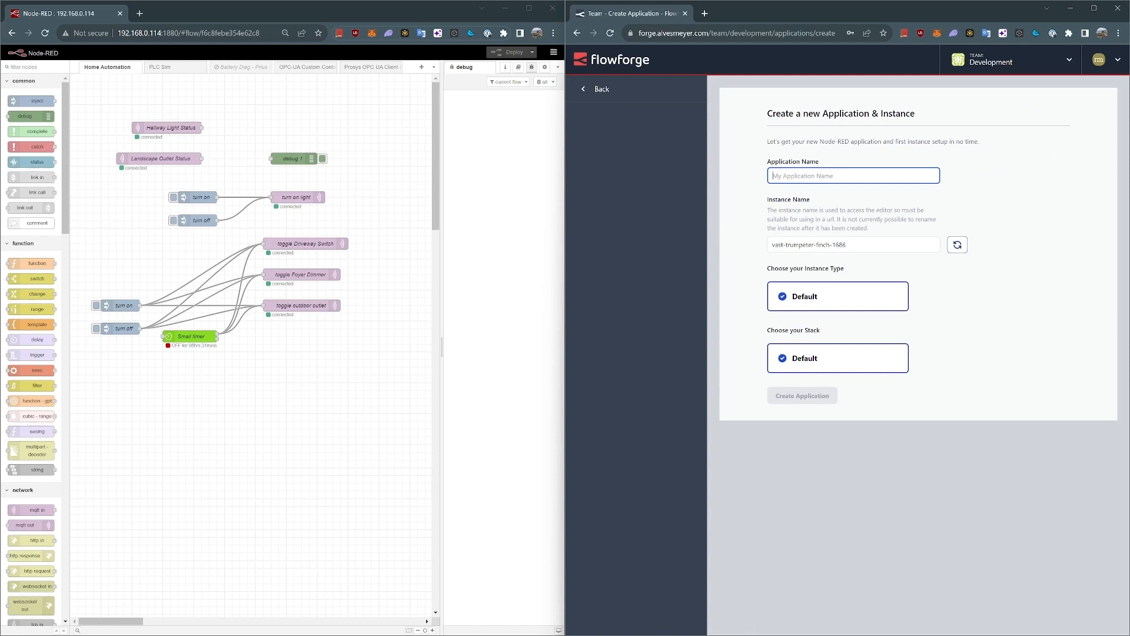
{"action": "type", "text": "Home Automation"}
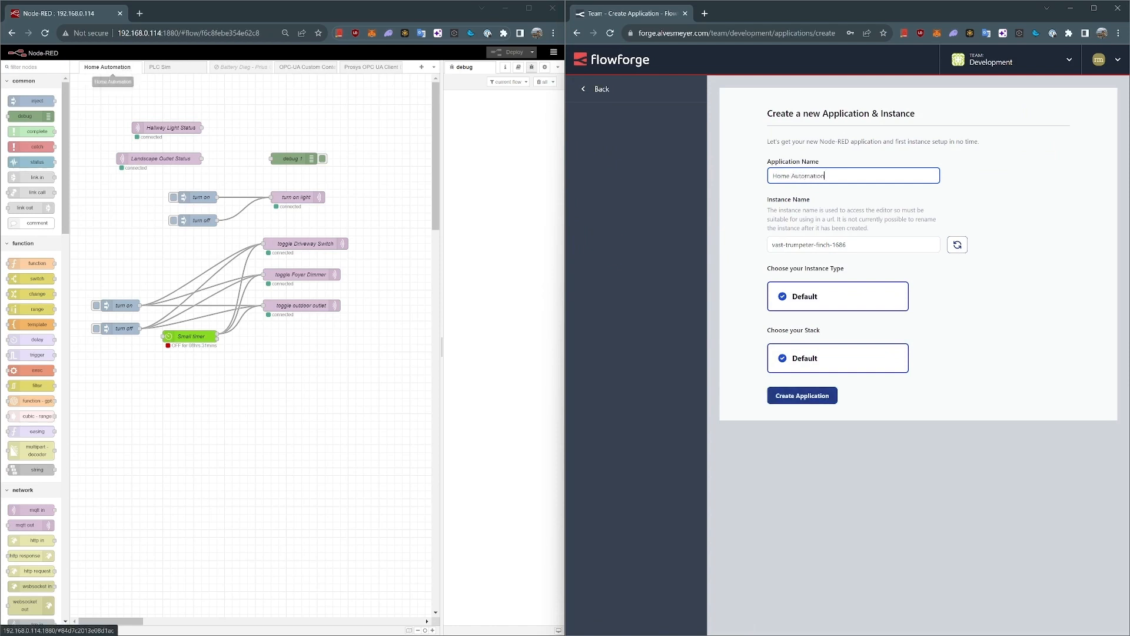
{"action": "left_click", "coordinate": [802, 396]}
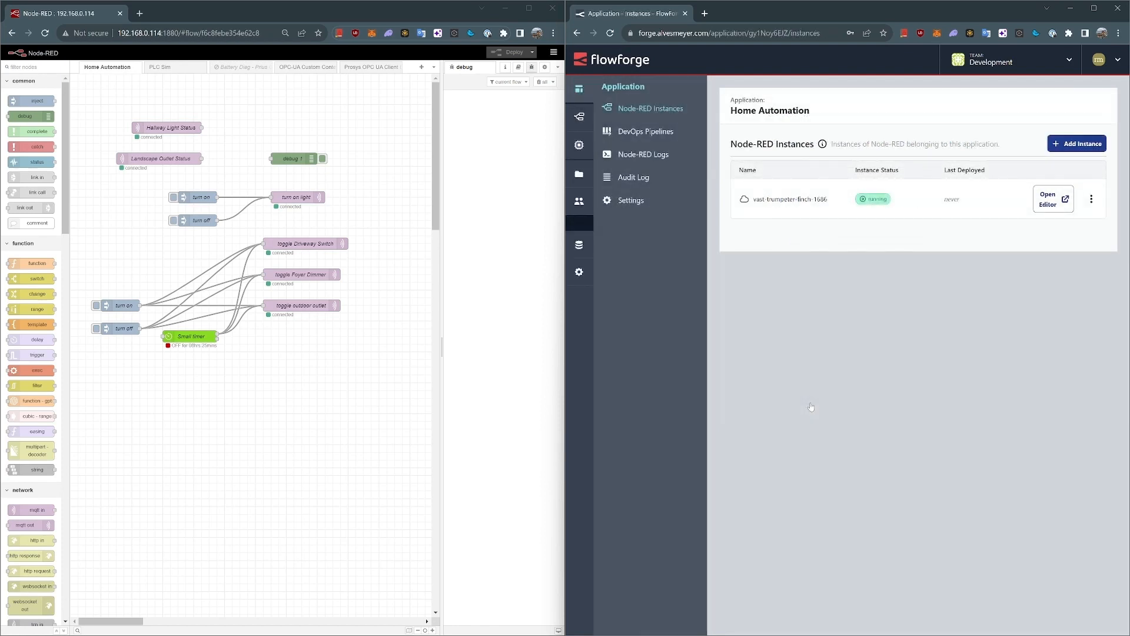
{"action": "left_click", "coordinate": [1050, 198]}
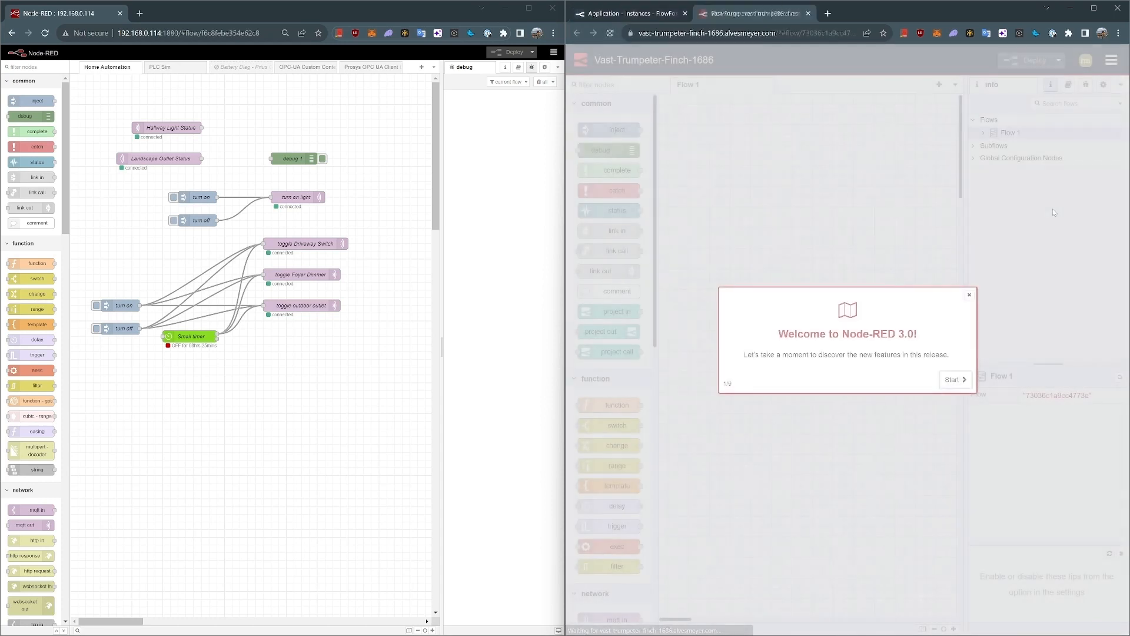
Dismiss the Node-RED 3.0 welcome tour, leaving the empty Flow 1
{"action": "left_click", "coordinate": [952, 380]}
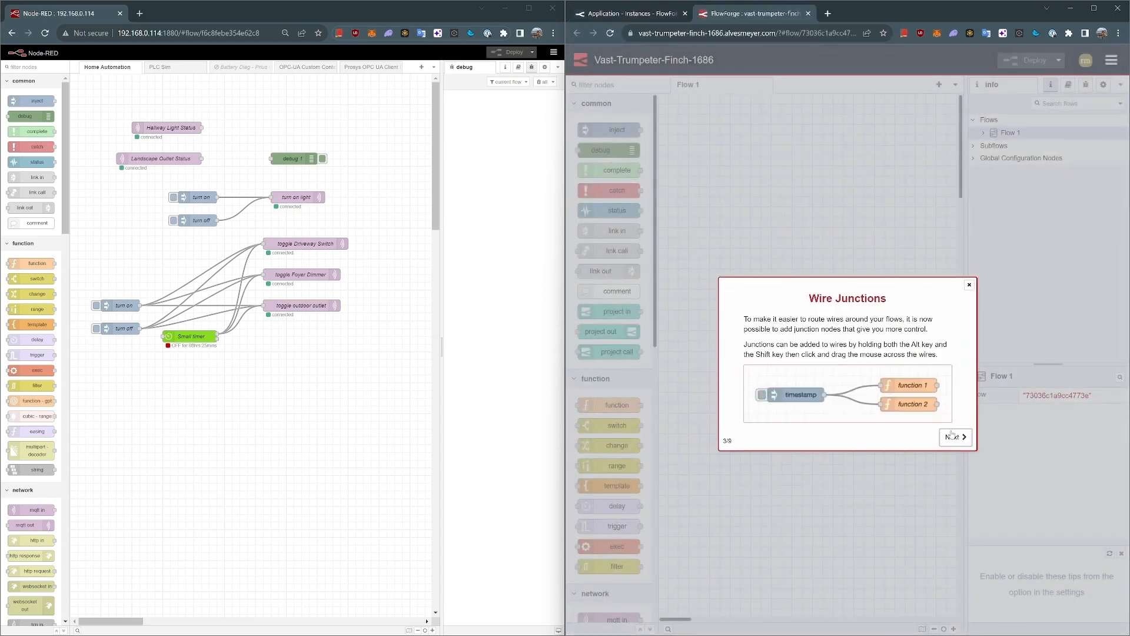
{"action": "left_click", "coordinate": [953, 437]}
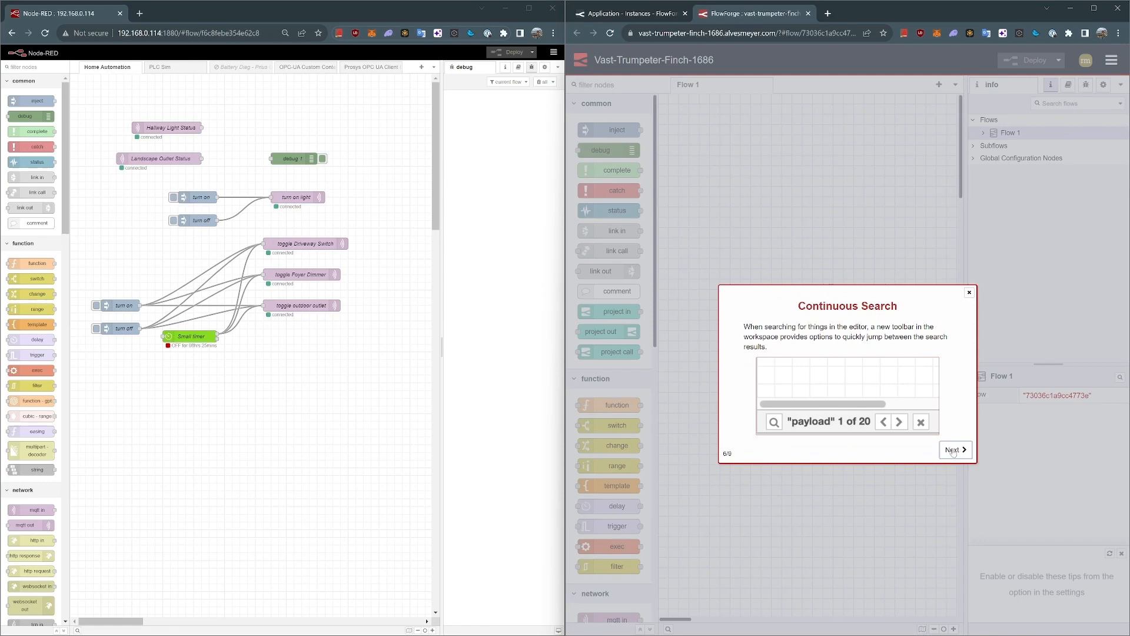
{"action": "left_click", "coordinate": [952, 449]}
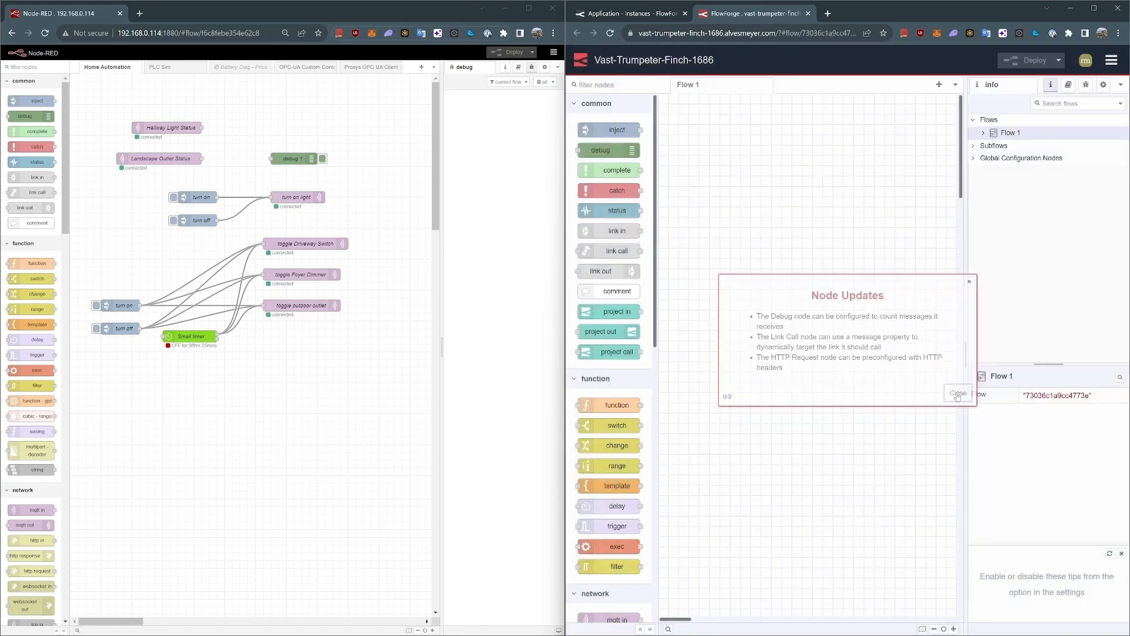
{"action": "left_click", "coordinate": [959, 393]}
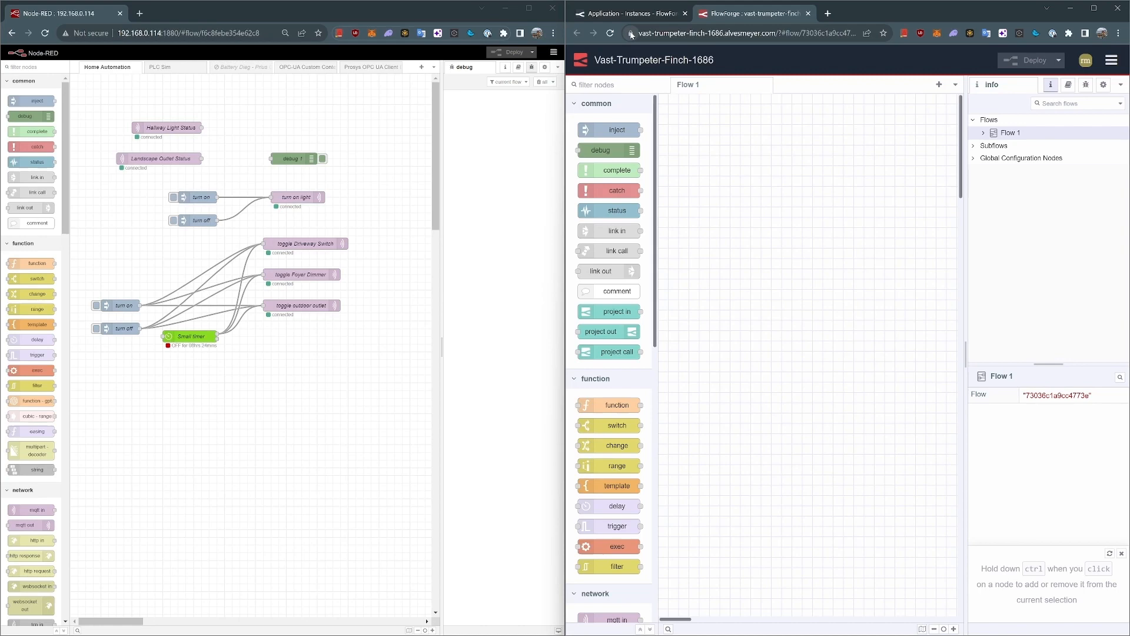
Paste the local Home Automation flow into the hosted instance and return to FlowForge
{"action": "left_click", "coordinate": [631, 33]}
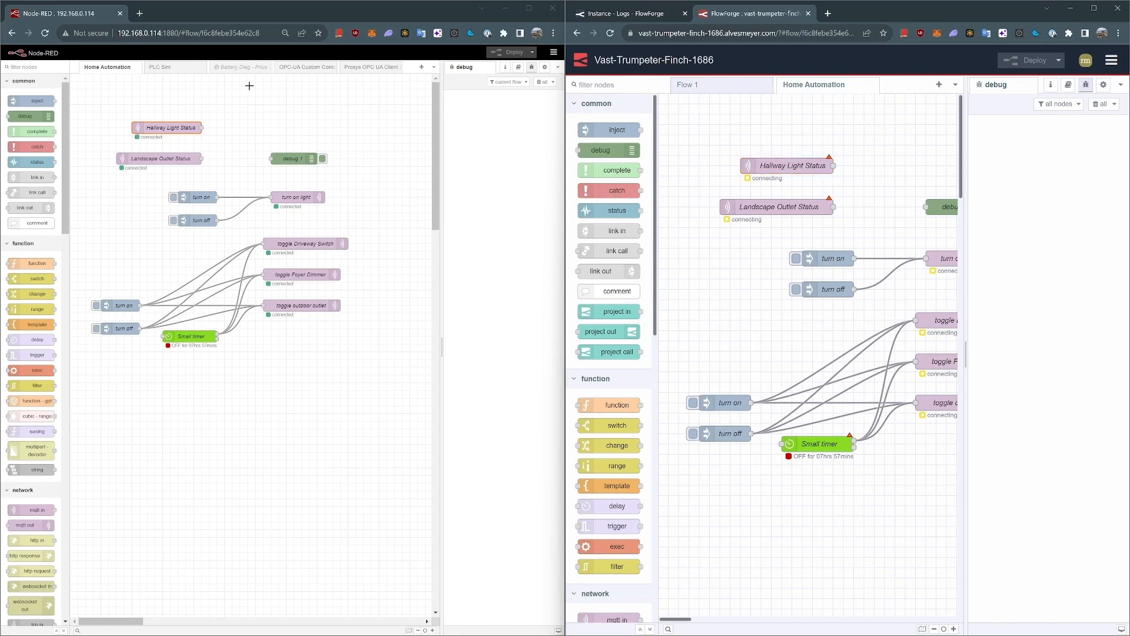
{"action": "left_click", "coordinate": [628, 12]}
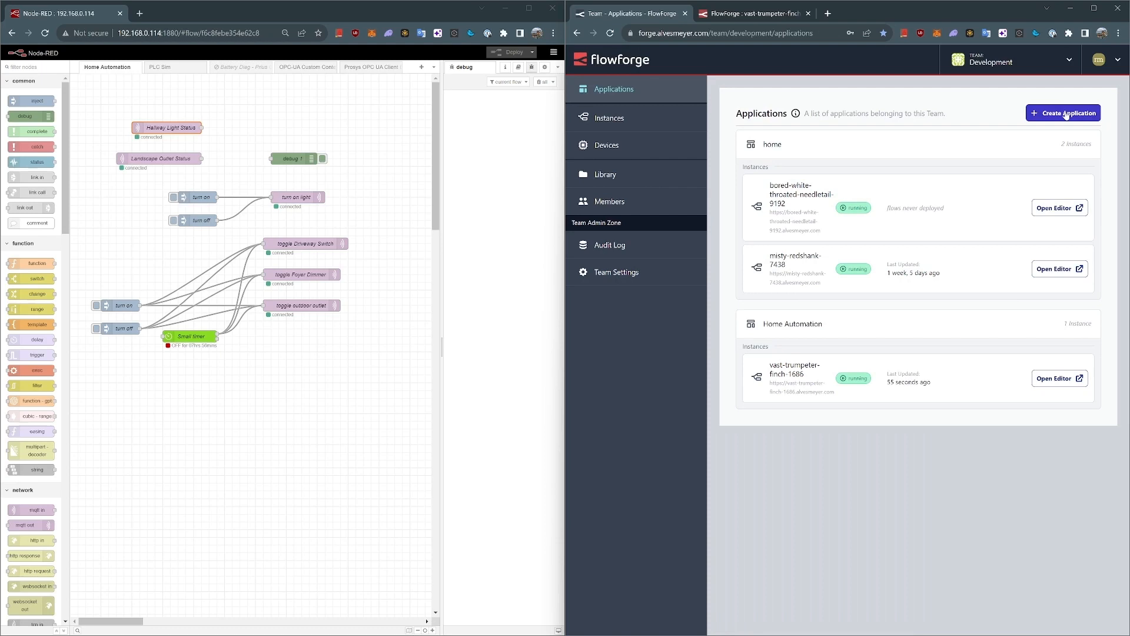
Create the 'PLC Sim' application with a default Node-RED instance and wait for it to run
{"action": "left_click", "coordinate": [1061, 113]}
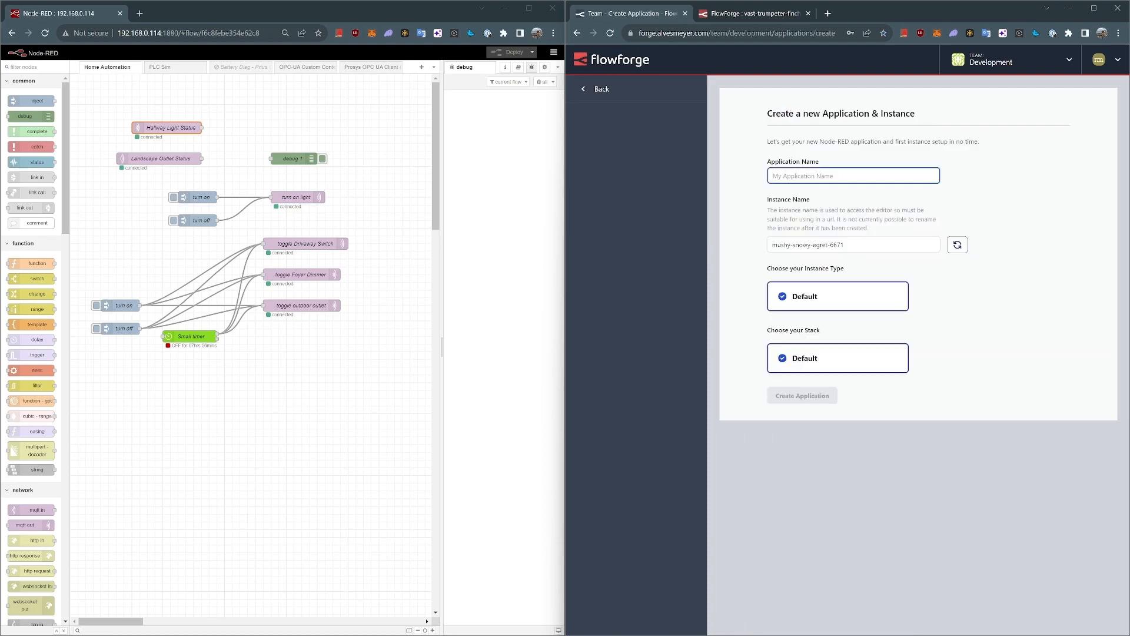
{"action": "type", "text": "PLC Sim"}
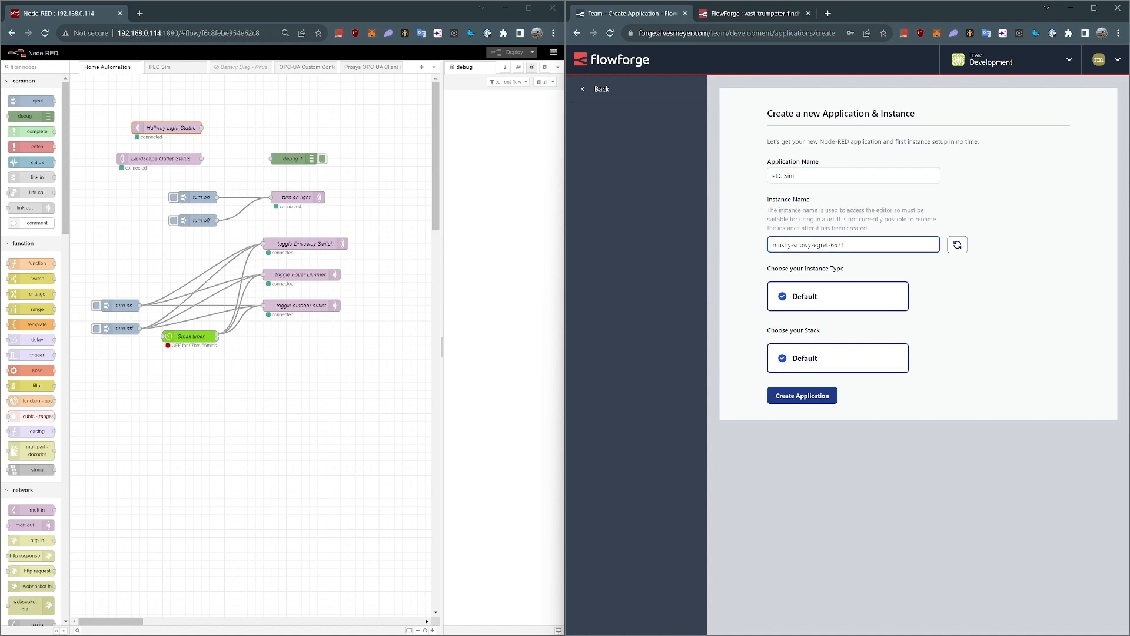
{"action": "left_click", "coordinate": [802, 396]}
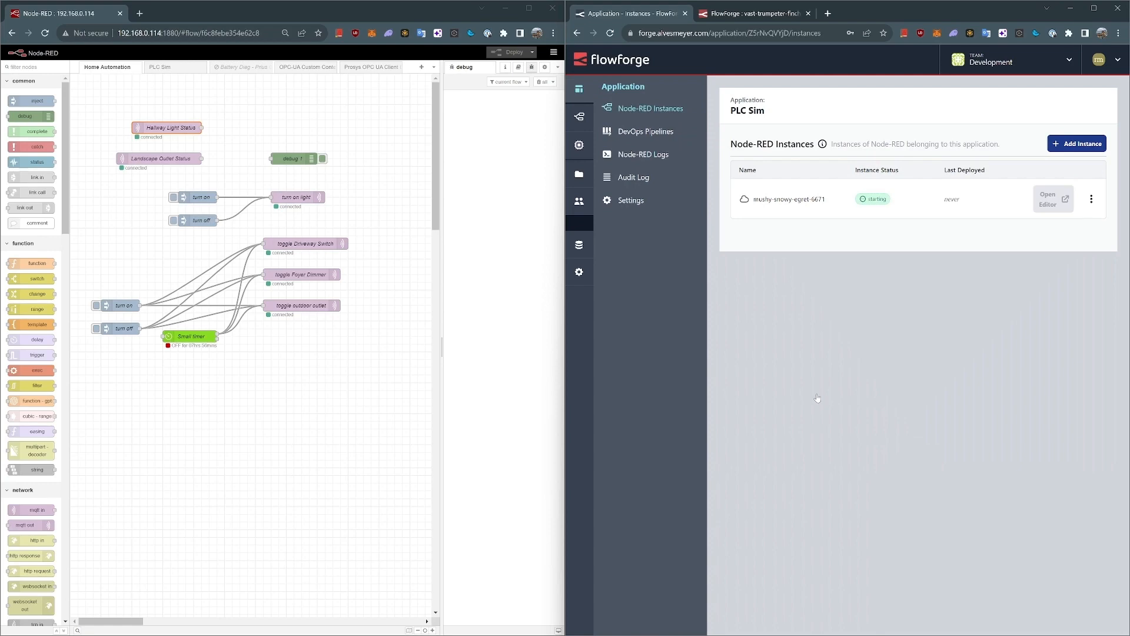
{"action": "left_click", "coordinate": [1050, 199]}
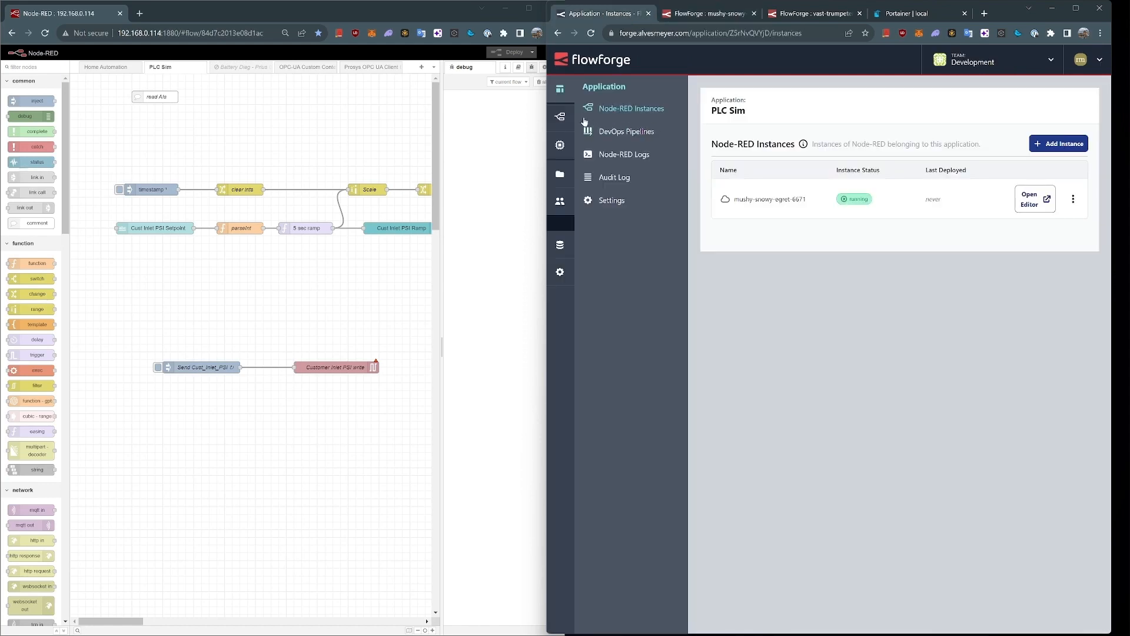
Reopen the vast-trumpeter-finch-1686 editor showing the imported Home Automation flow
{"action": "left_click", "coordinate": [590, 117]}
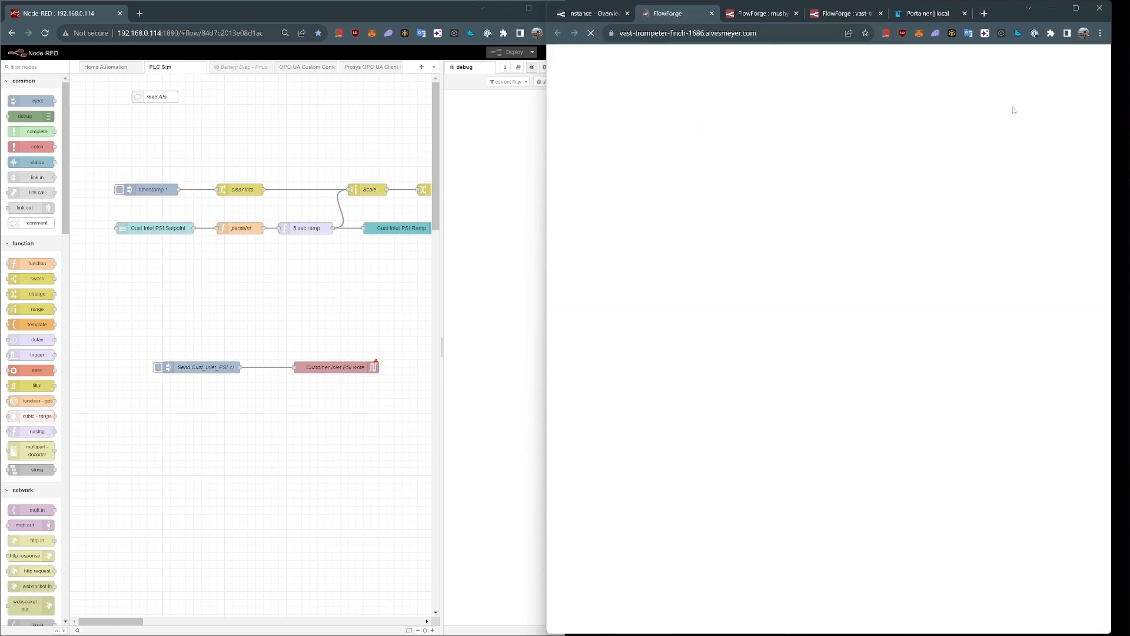
{"action": "left_click", "coordinate": [673, 13]}
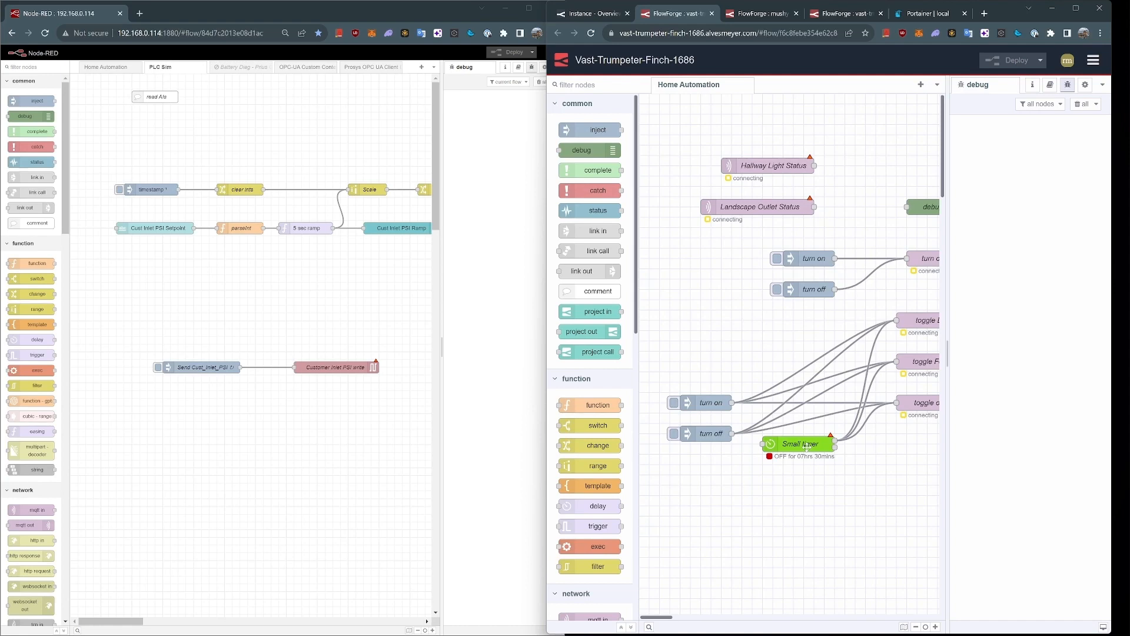
Suspend the Home Automation instance vast-trumpeter-finch-1686 from its Overview actions
{"action": "left_click", "coordinate": [590, 13]}
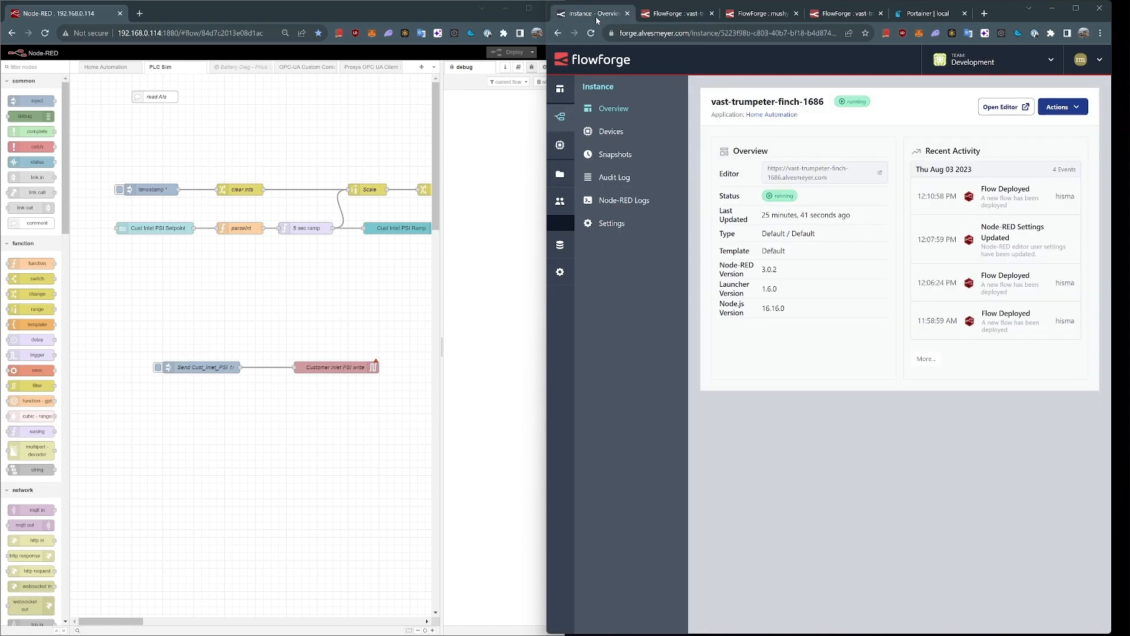
{"action": "left_click", "coordinate": [1061, 107]}
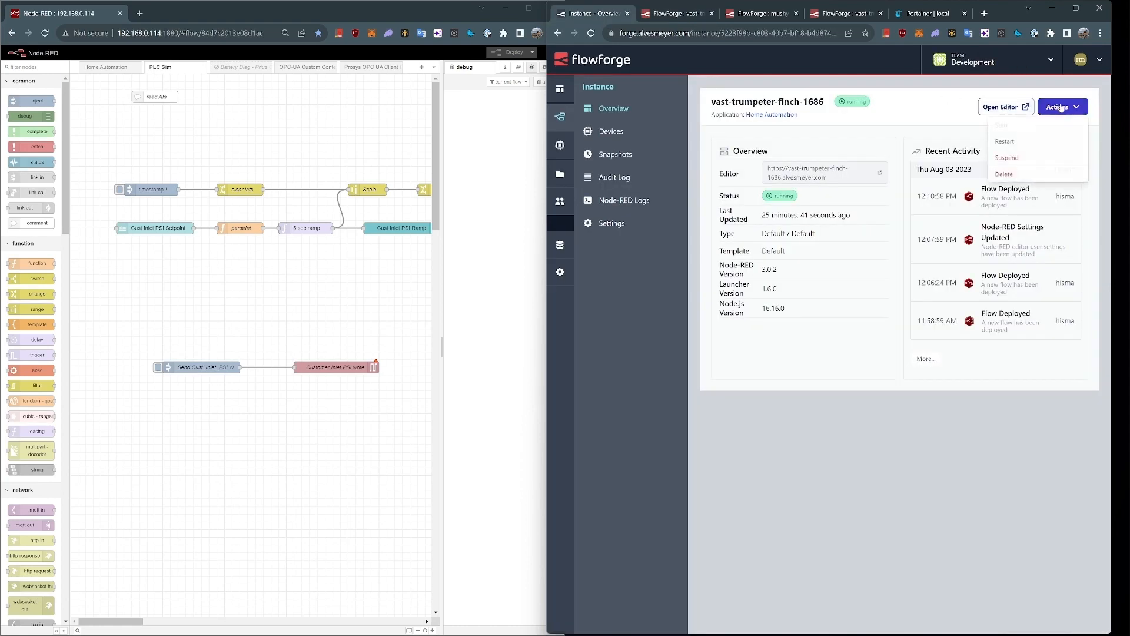
{"action": "left_click", "coordinate": [1006, 157]}
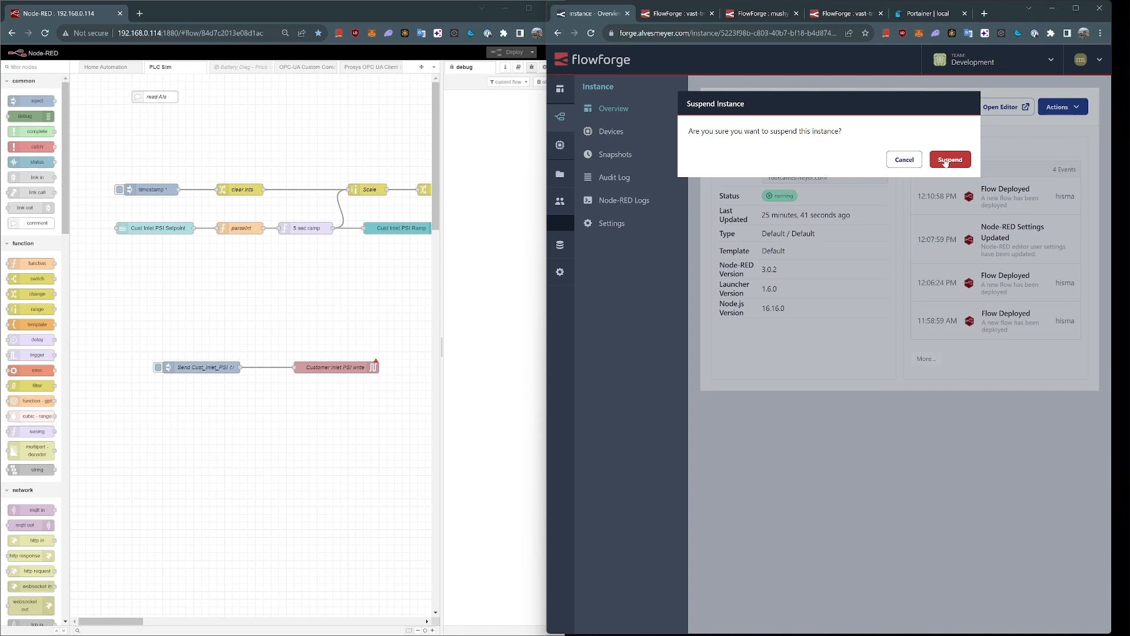
{"action": "left_click", "coordinate": [948, 159]}
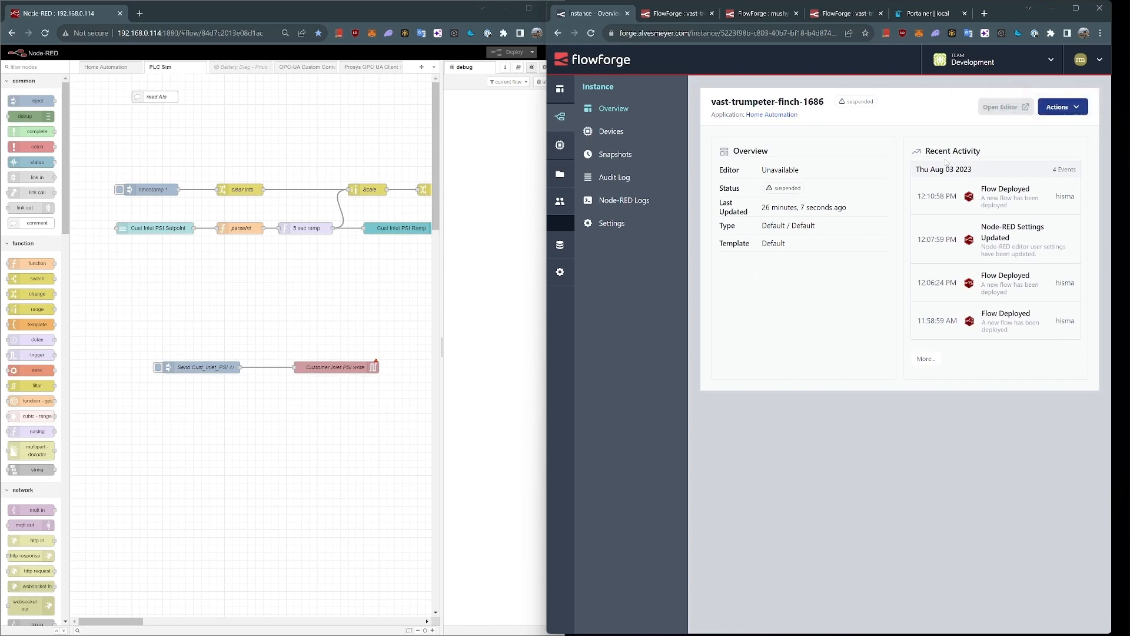
{"action": "left_click", "coordinate": [1062, 107]}
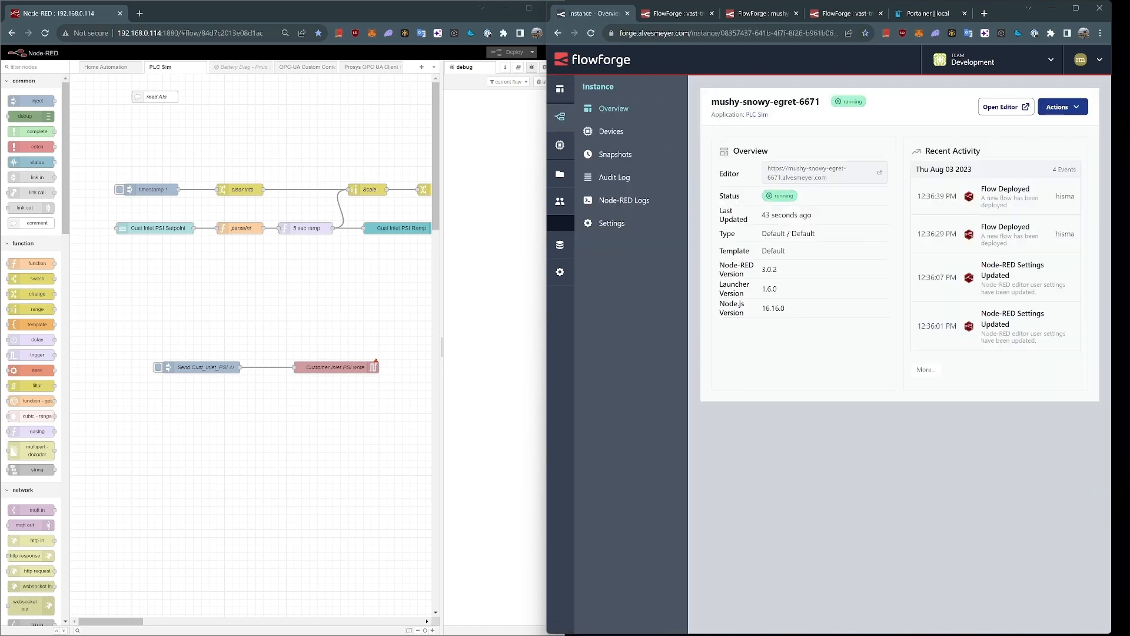
Restart the PLC Sim instance mushy-snowy-egret-6671 from its Actions menu
{"action": "left_click", "coordinate": [1061, 107]}
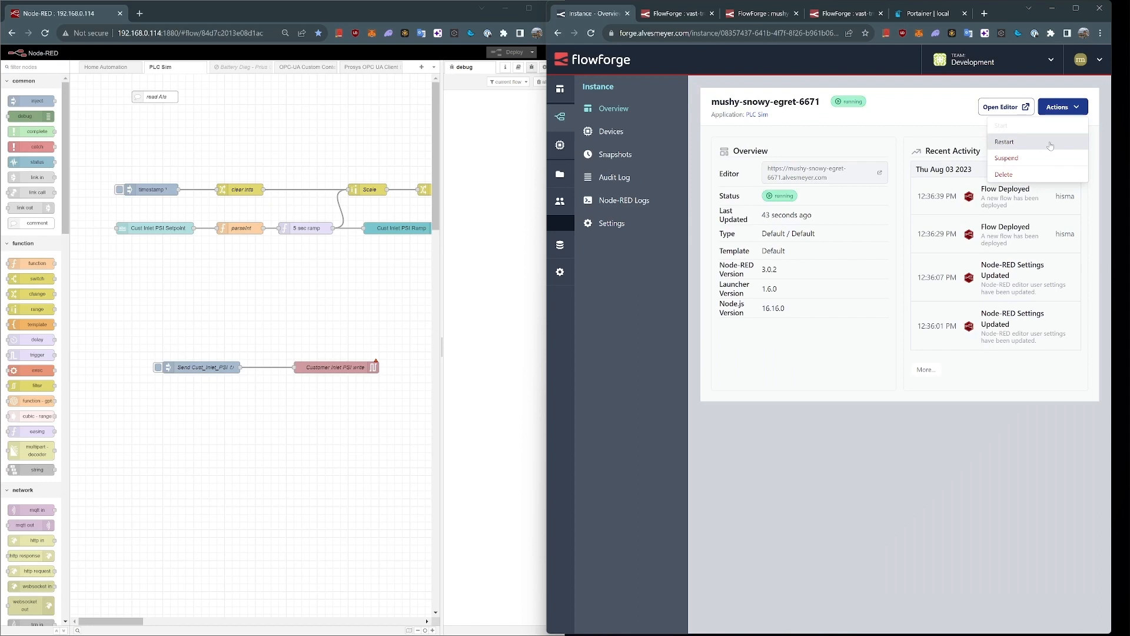
{"action": "left_click", "coordinate": [1004, 141]}
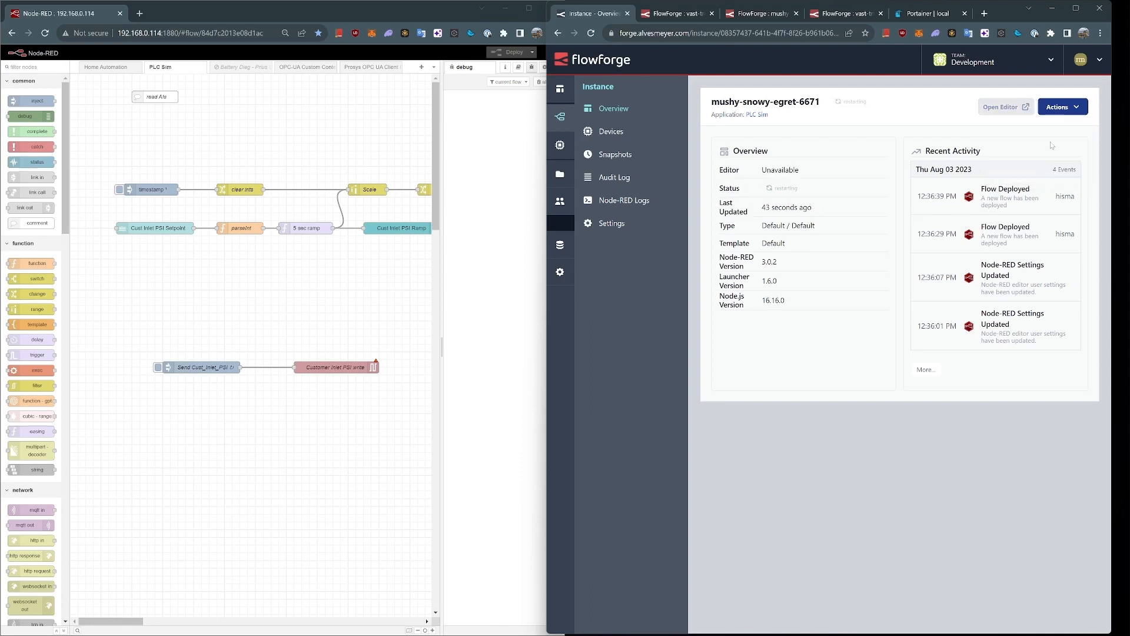